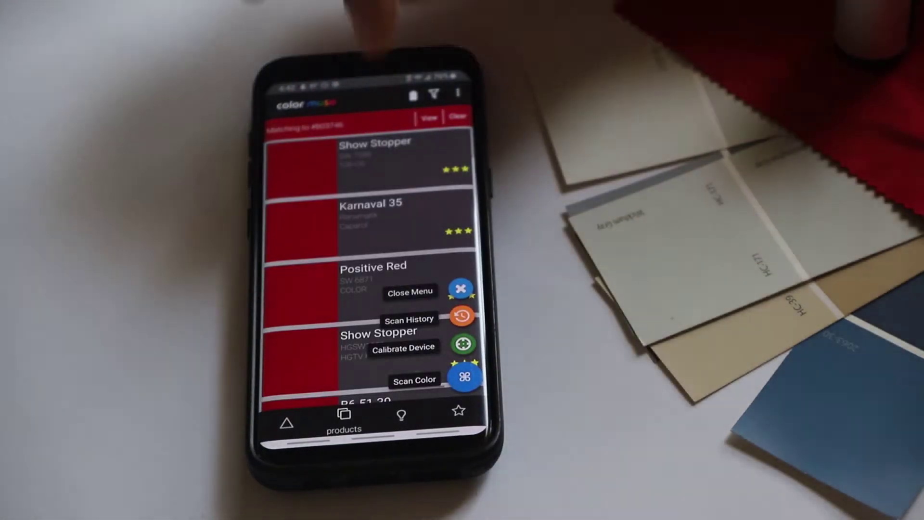
# - Scroll the red fabric's match results and open the match filter panel
pyautogui.scroll(-3)
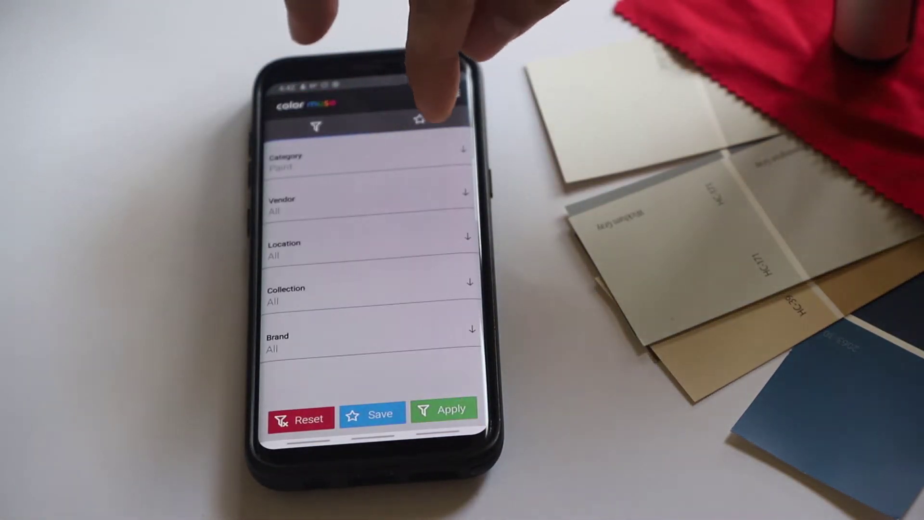
pyautogui.click(366, 253)
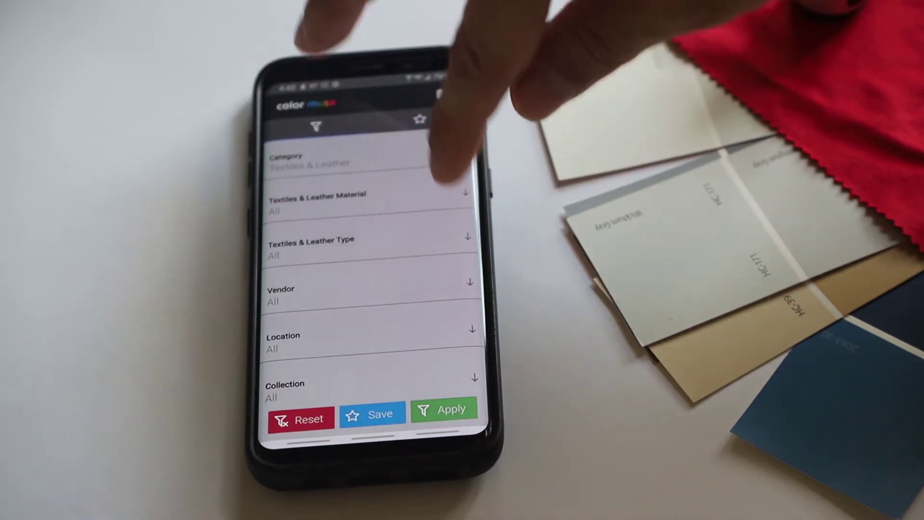
# - List the Textiles & Leather type options: Apparel, Decor, Other, Quilting, Upholstery, Utility
pyautogui.click(368, 247)
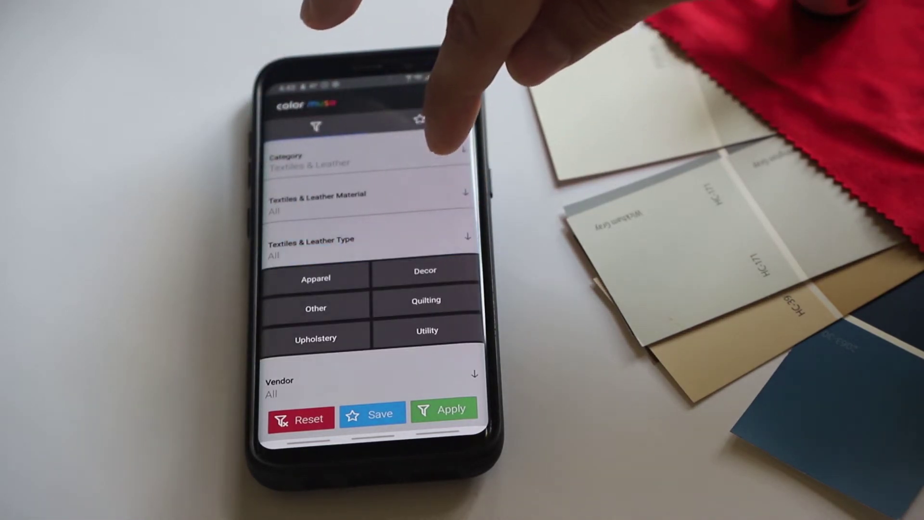